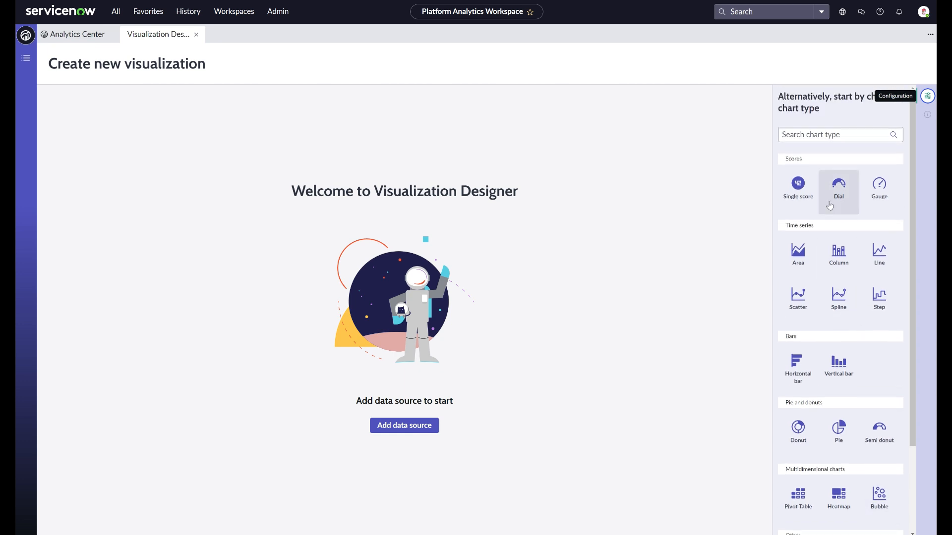
pyautogui.moveTo(726, 244)
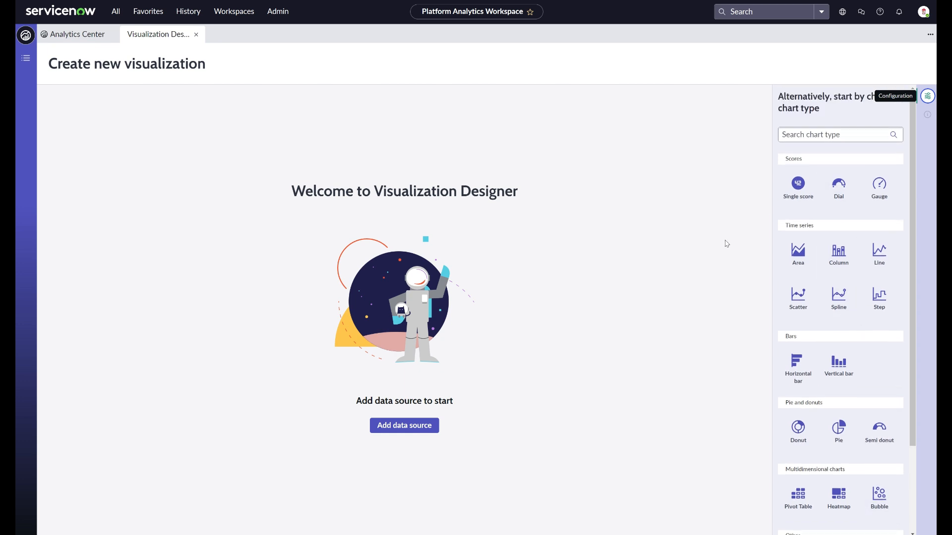
pyautogui.moveTo(449, 439)
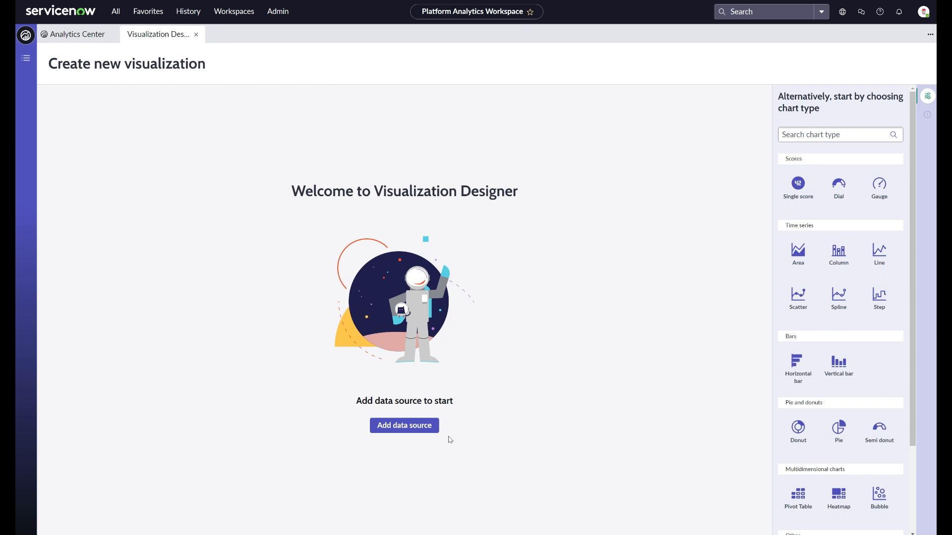
pyautogui.moveTo(405, 425)
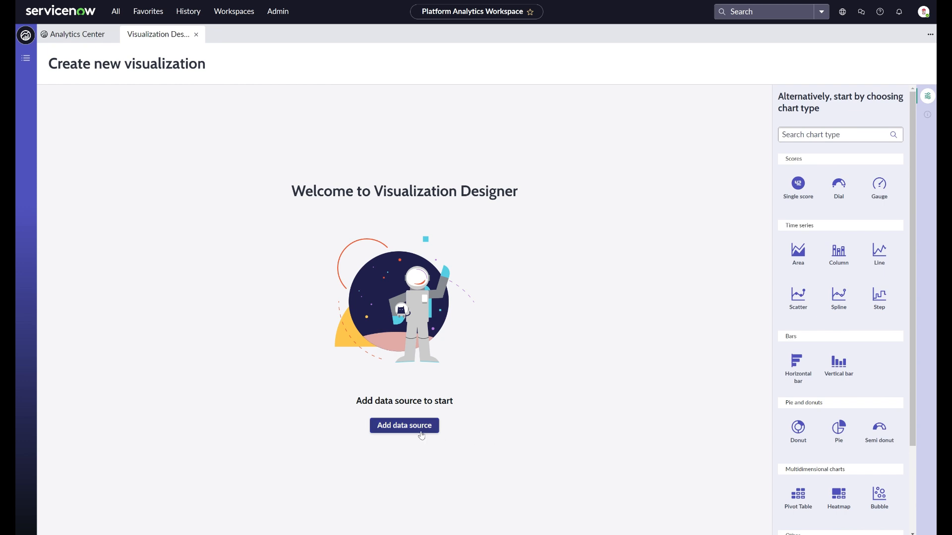
# Bring up the Add data source picker with Suggested collapsed and the Tables list expanded
pyautogui.click(404, 425)
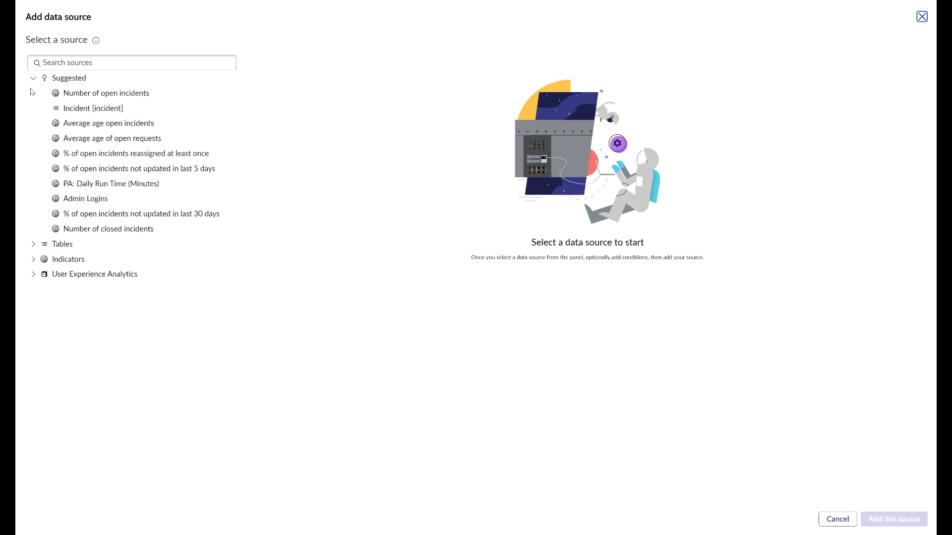
pyautogui.click(34, 78)
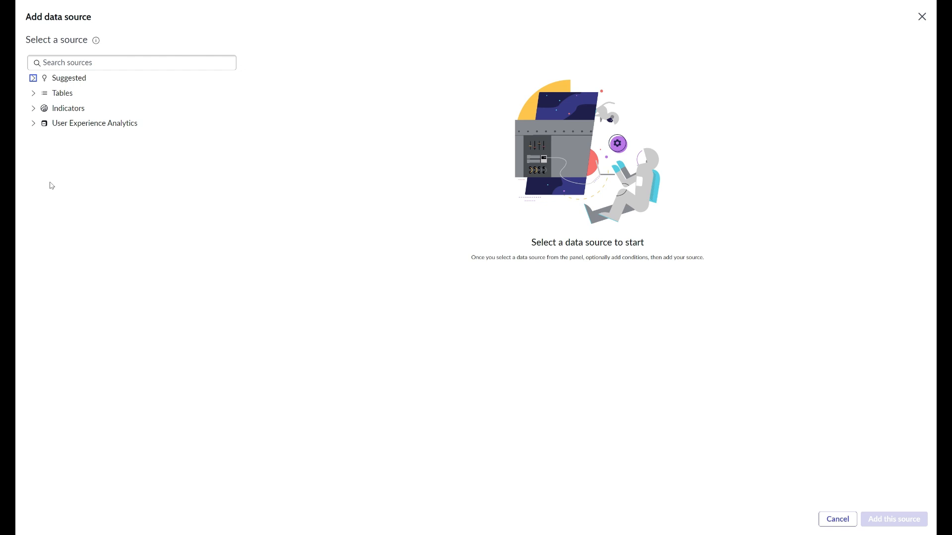
pyautogui.moveTo(62, 97)
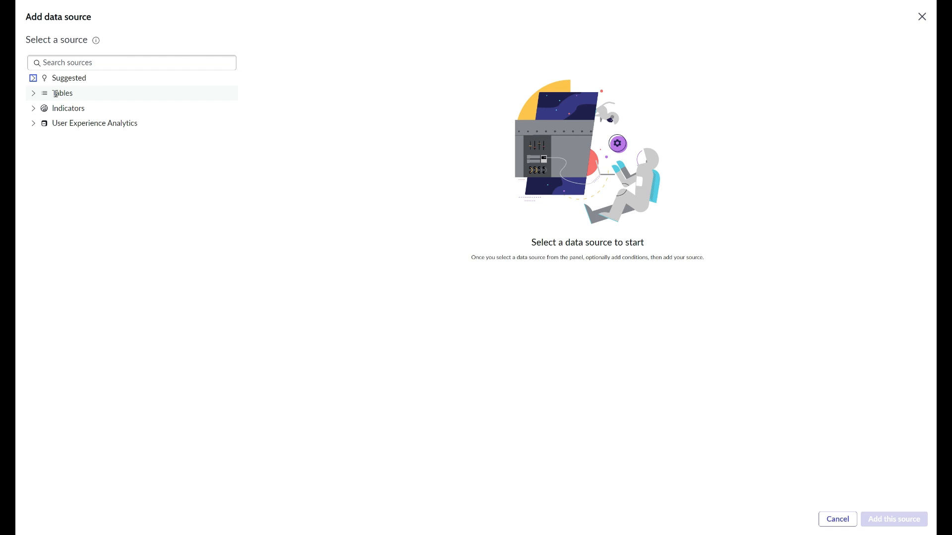
pyautogui.click(34, 93)
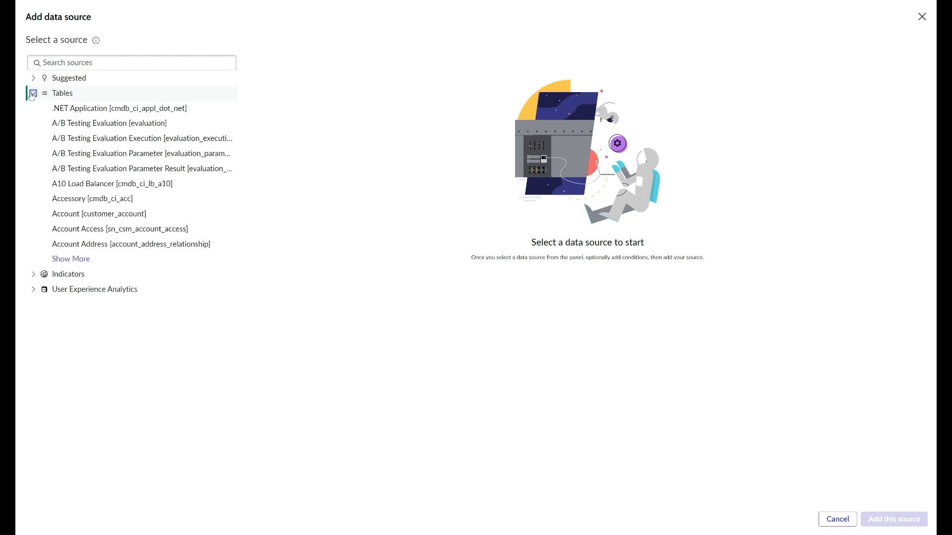
pyautogui.click(131, 63)
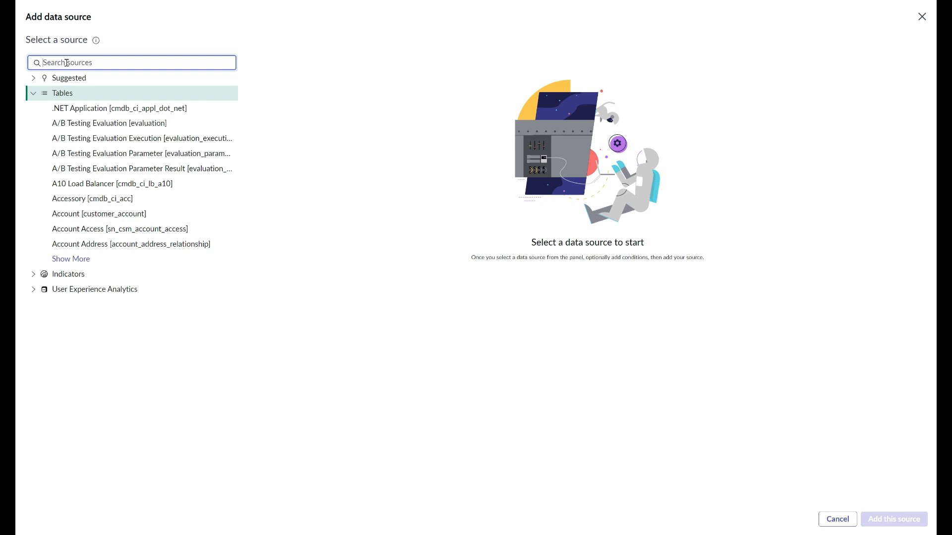
# Search 'change' and select the Change Task [change_task] table as the source
pyautogui.write('change')
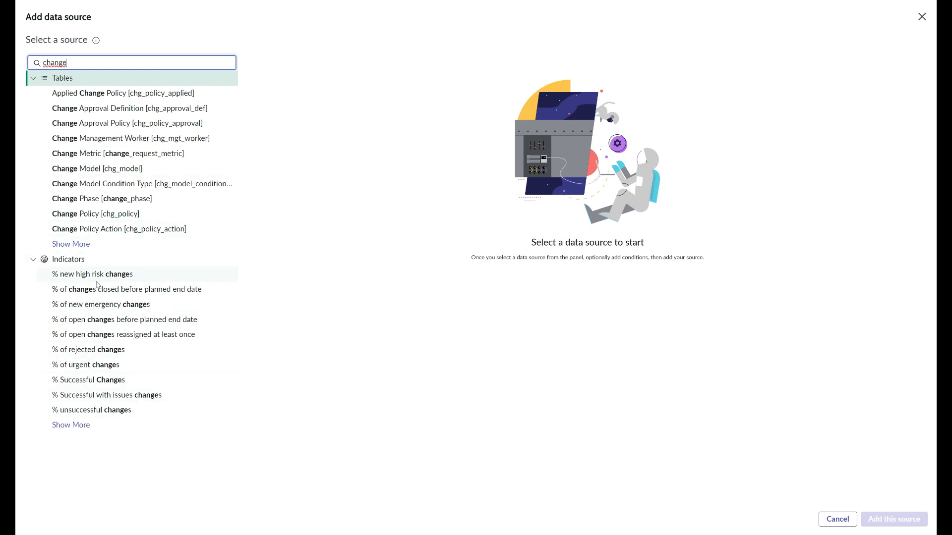
pyautogui.moveTo(88, 199)
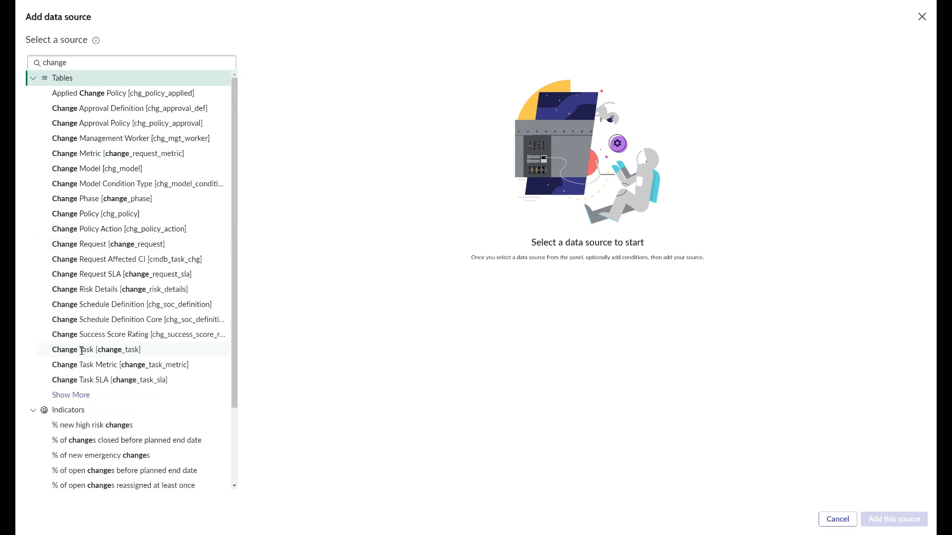
pyautogui.click(95, 350)
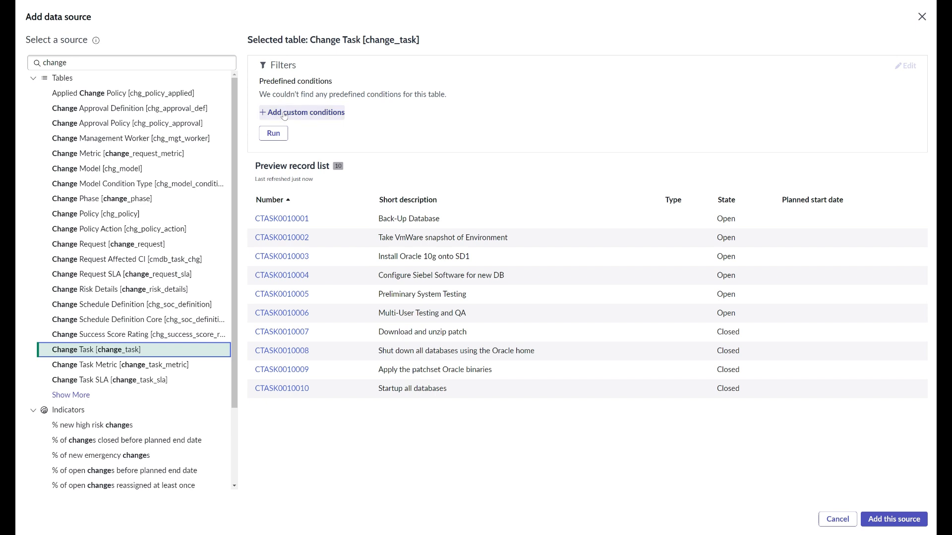
# Add a custom condition State is Closed on Change Task and run it
pyautogui.click(302, 112)
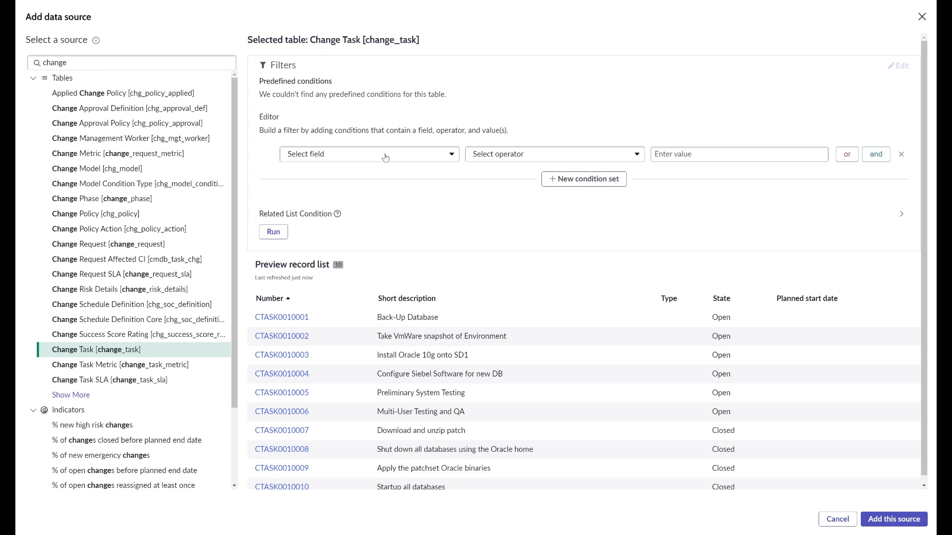
pyautogui.click(368, 154)
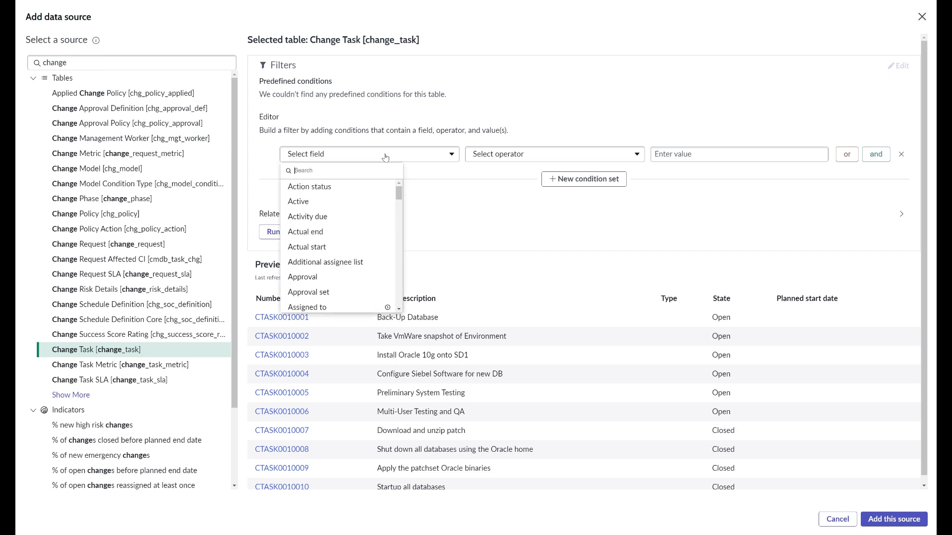
pyautogui.write('sta')
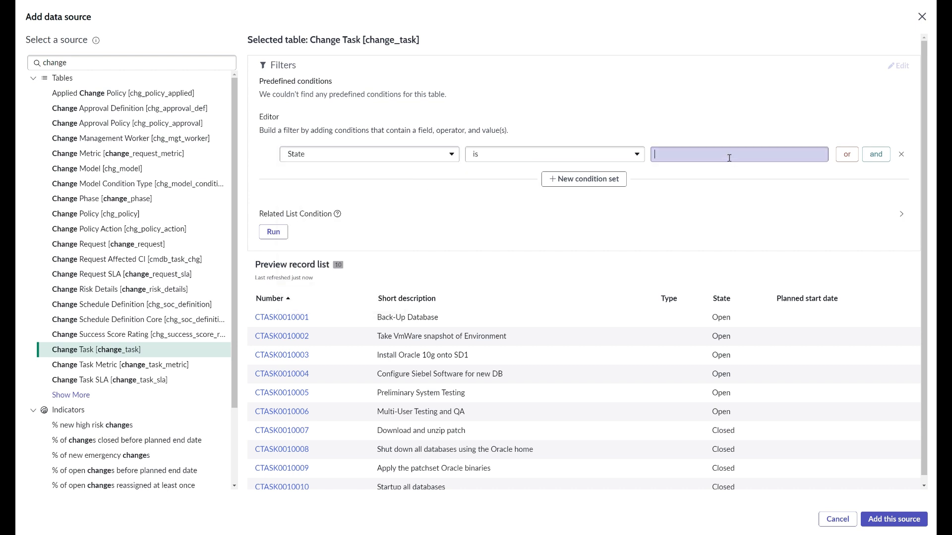
pyautogui.click(739, 154)
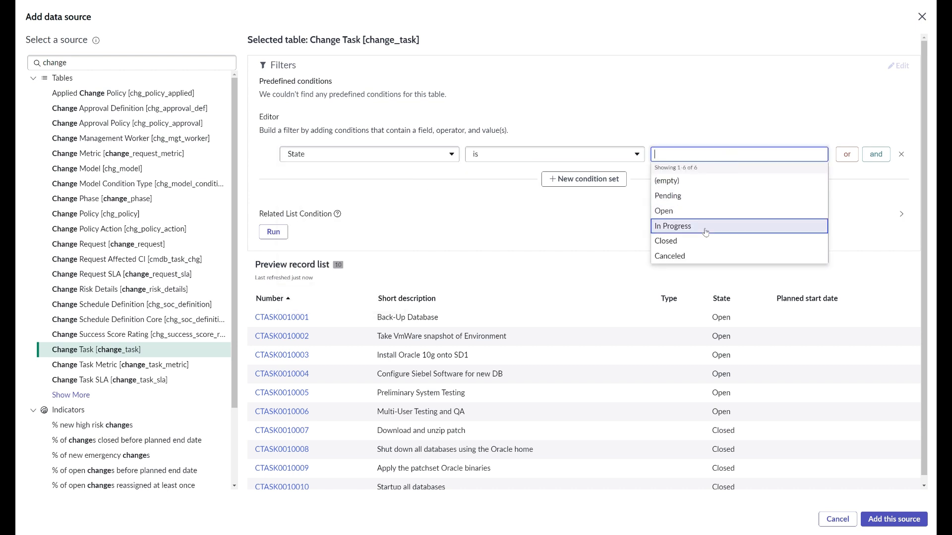
pyautogui.click(666, 241)
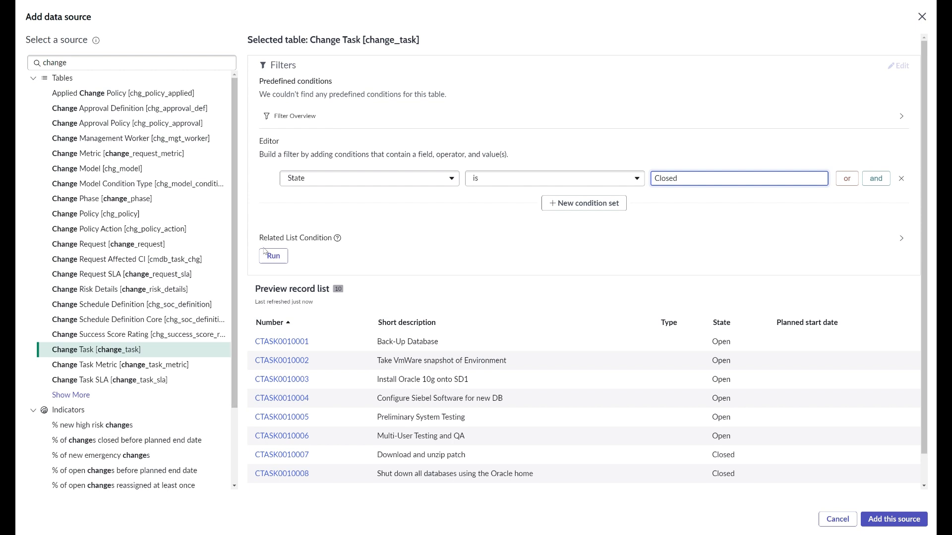
pyautogui.click(273, 256)
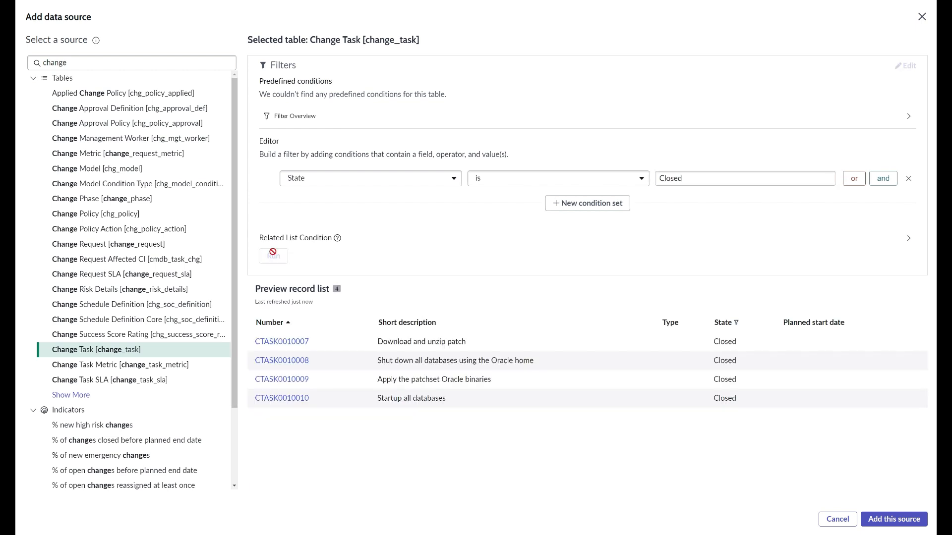
# Change the condition to State is not Closed and rerun, leaving six open records
pyautogui.click(556, 178)
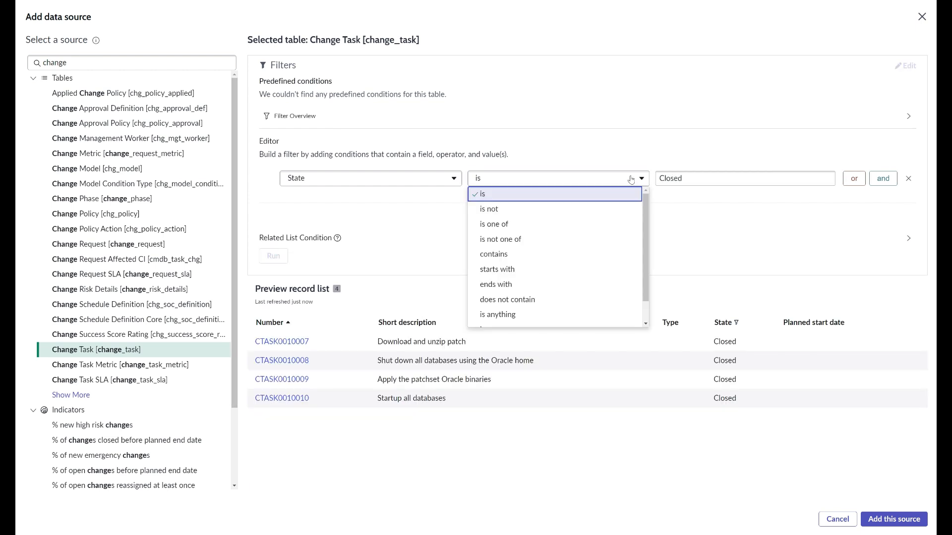
pyautogui.click(489, 209)
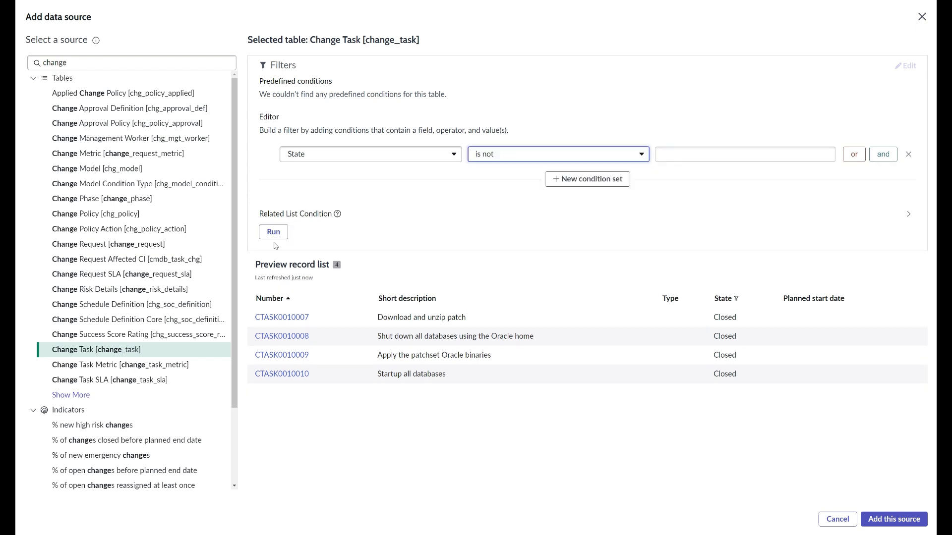
pyautogui.click(745, 154)
pyautogui.write('Closed')
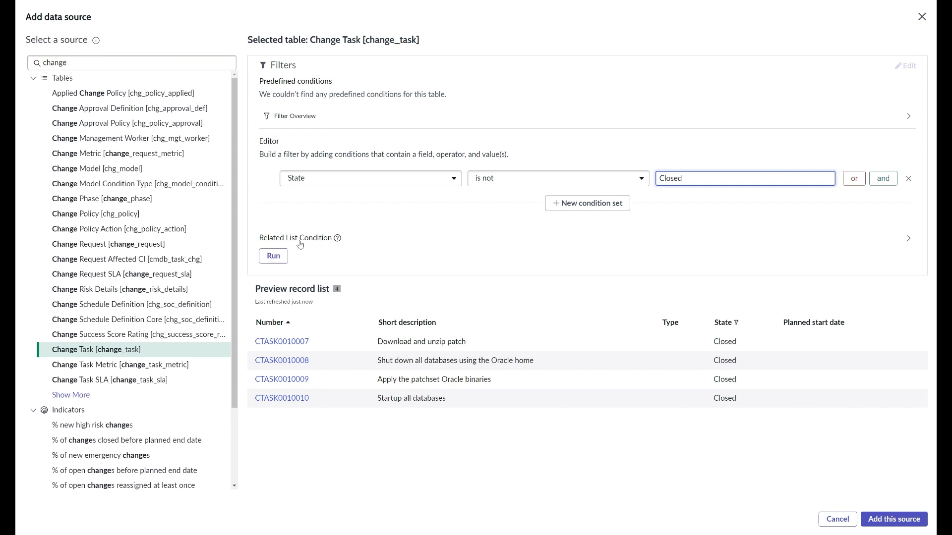
pyautogui.click(274, 256)
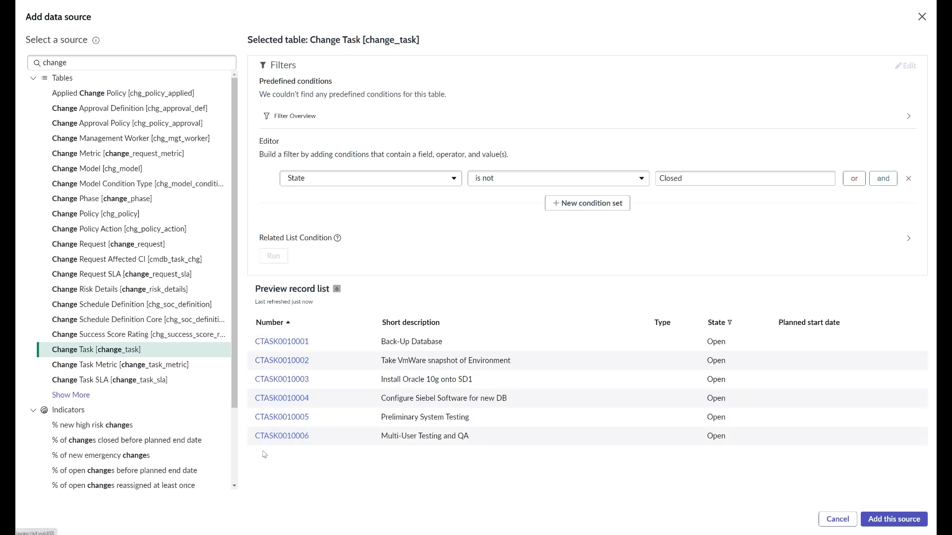
pyautogui.moveTo(370, 287)
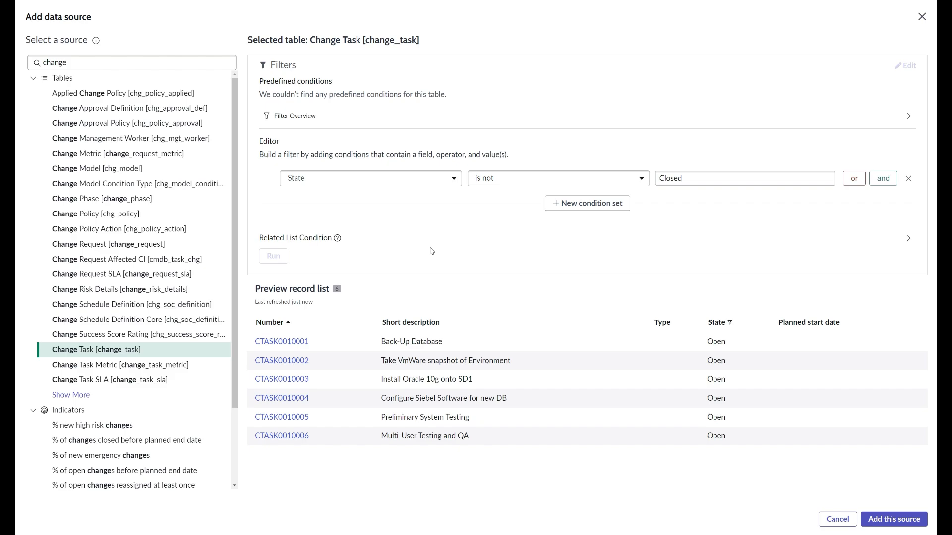
# Add the filtered source as a single score of 6, reveal Additional settings, and reopen the source for editing
pyautogui.click(894, 519)
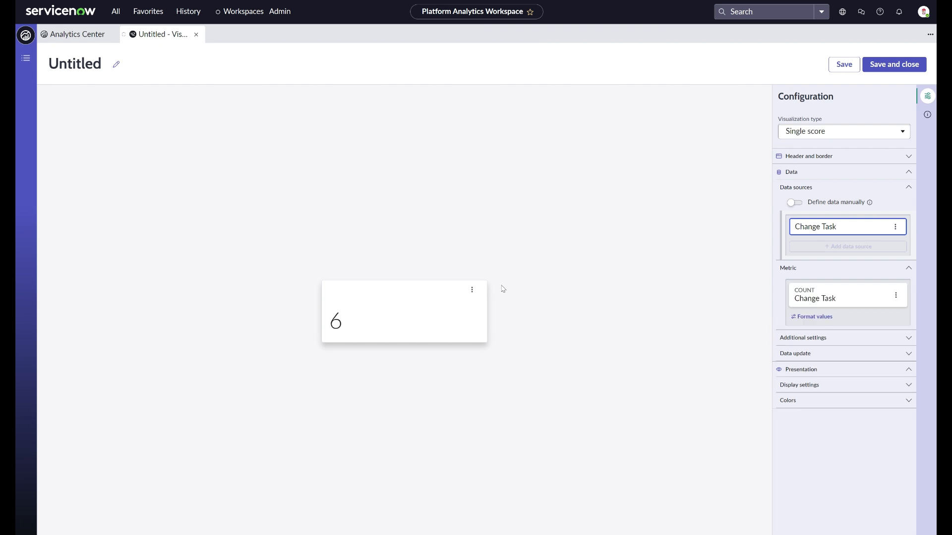
pyautogui.moveTo(816, 338)
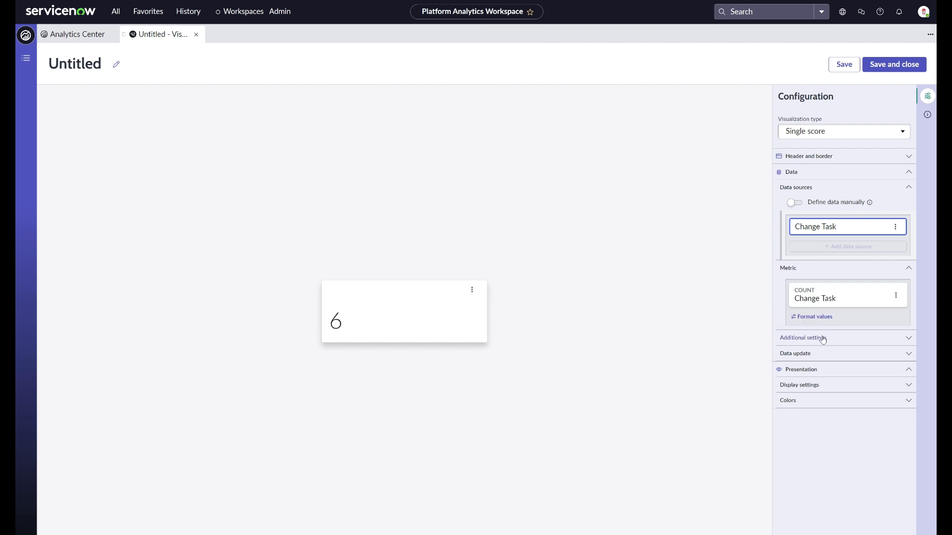
pyautogui.click(803, 337)
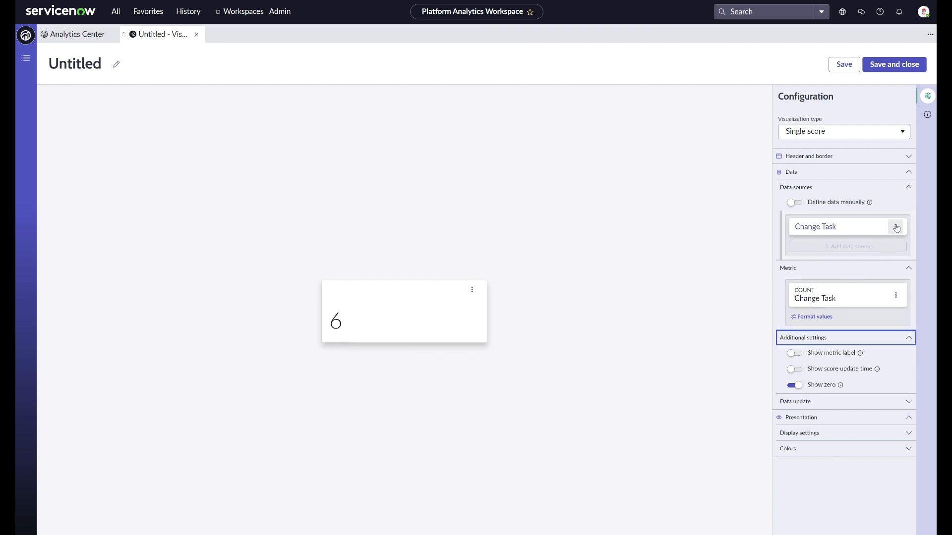
pyautogui.click(894, 226)
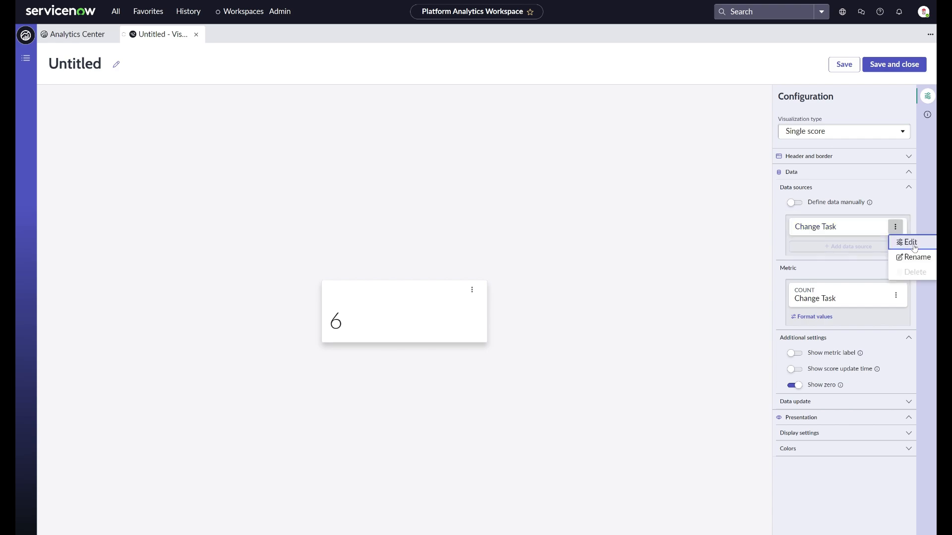
pyautogui.click(909, 242)
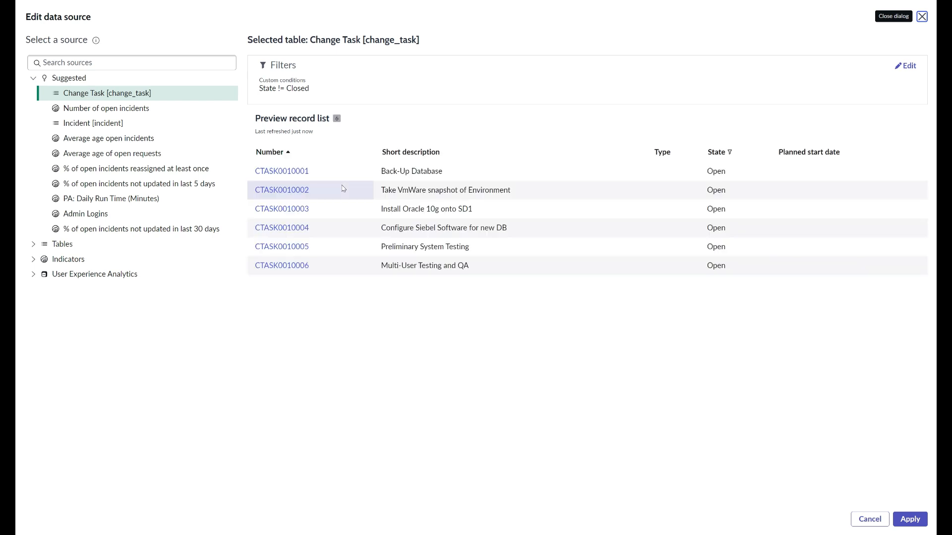
# Select the Incident [incident] table with the predefined Incidents.Closed condition applied
pyautogui.click(132, 63)
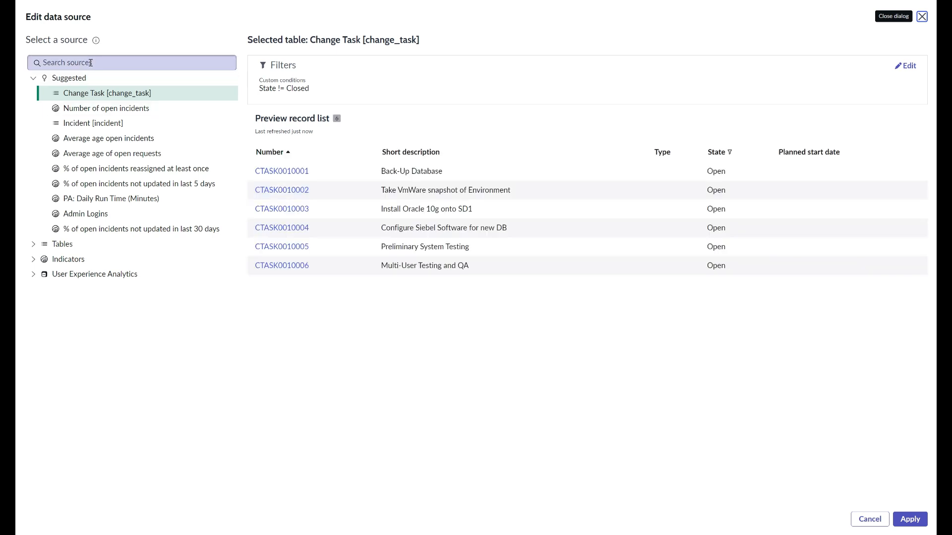
pyautogui.click(93, 123)
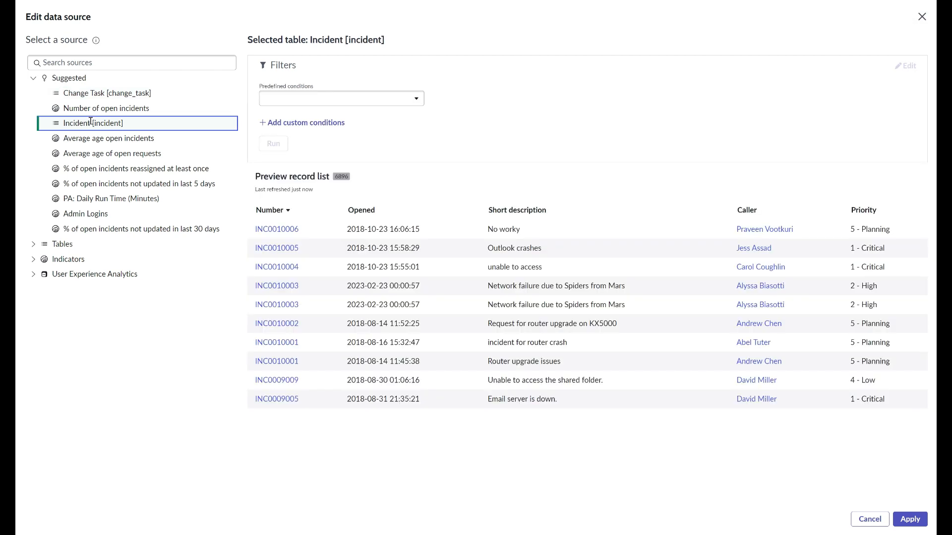
pyautogui.click(341, 99)
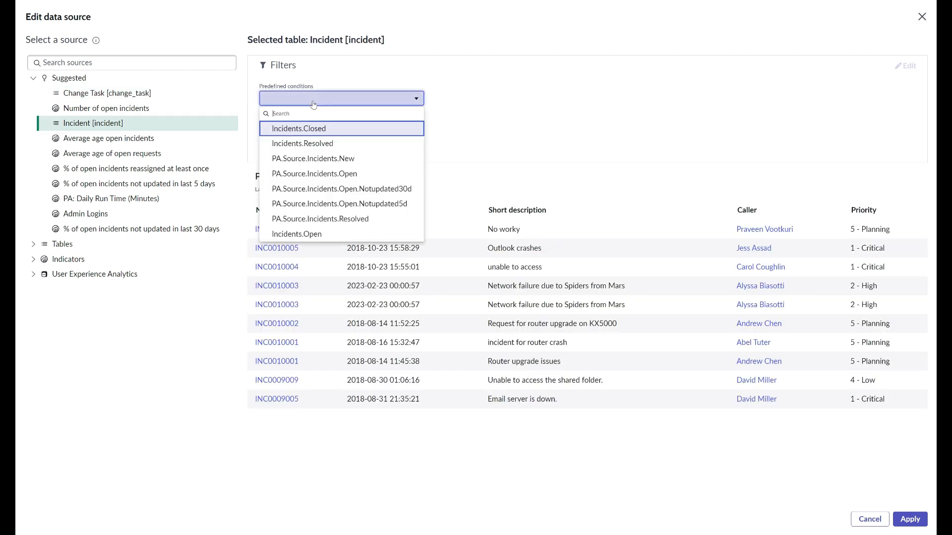
pyautogui.moveTo(320, 218)
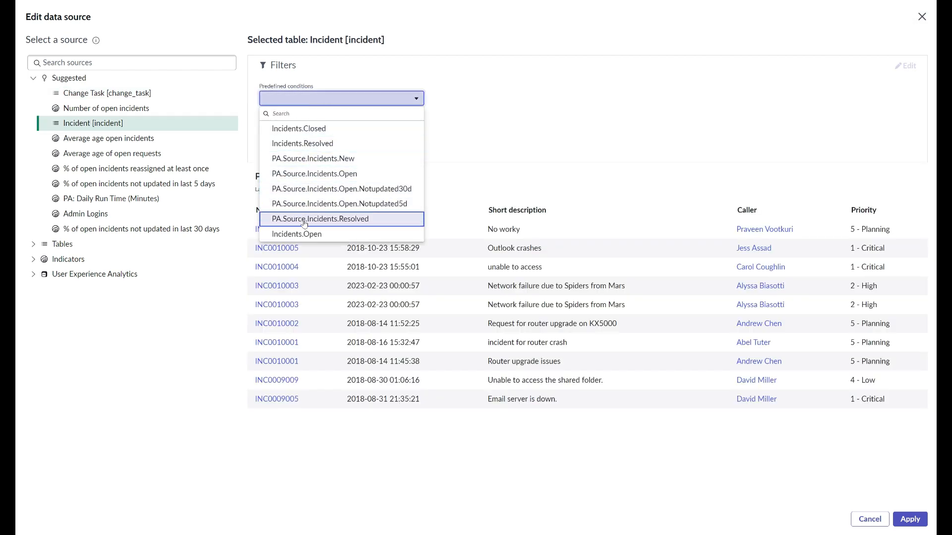
pyautogui.moveTo(315, 174)
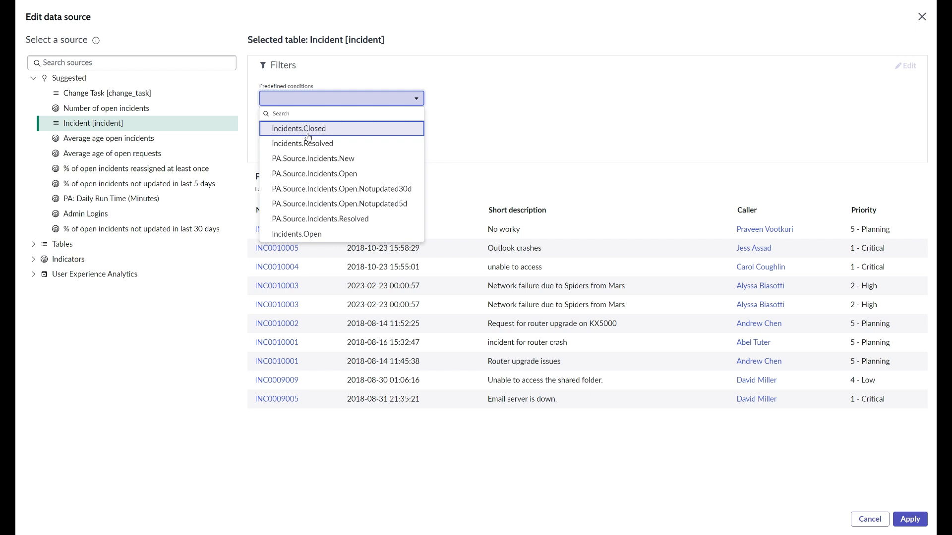
pyautogui.moveTo(363, 143)
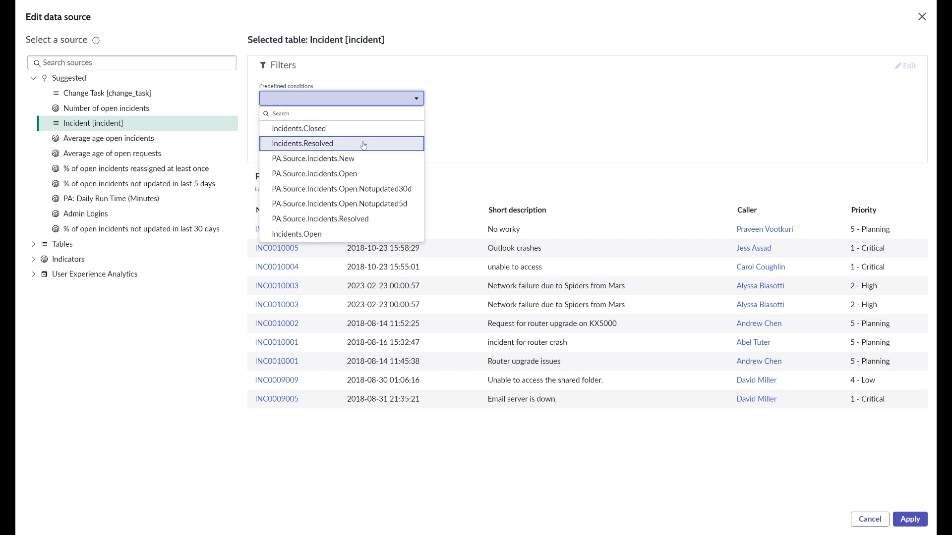
pyautogui.click(298, 128)
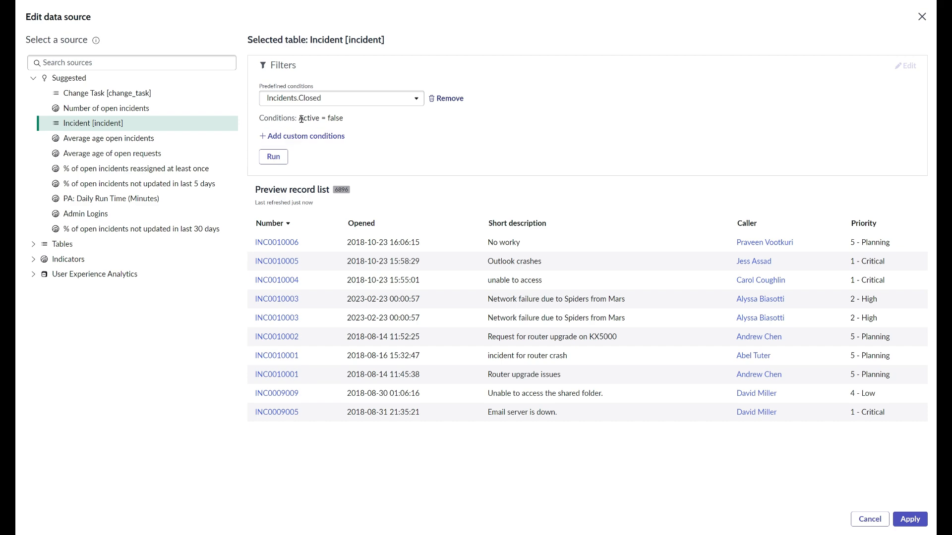
# Run the preview, then add Priority is one of 1 - Critical, 2 - High, 3 - Moderate
pyautogui.click(272, 157)
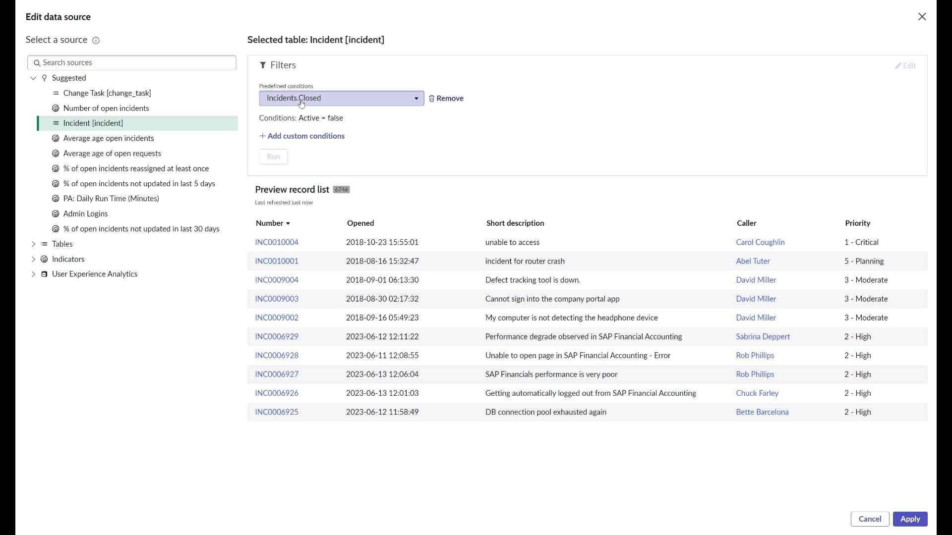
pyautogui.click(305, 135)
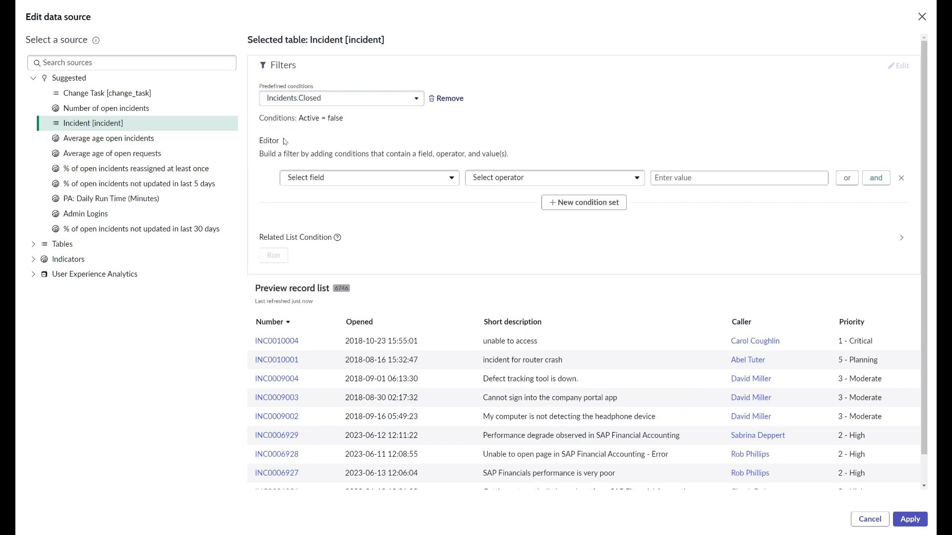
pyautogui.click(367, 178)
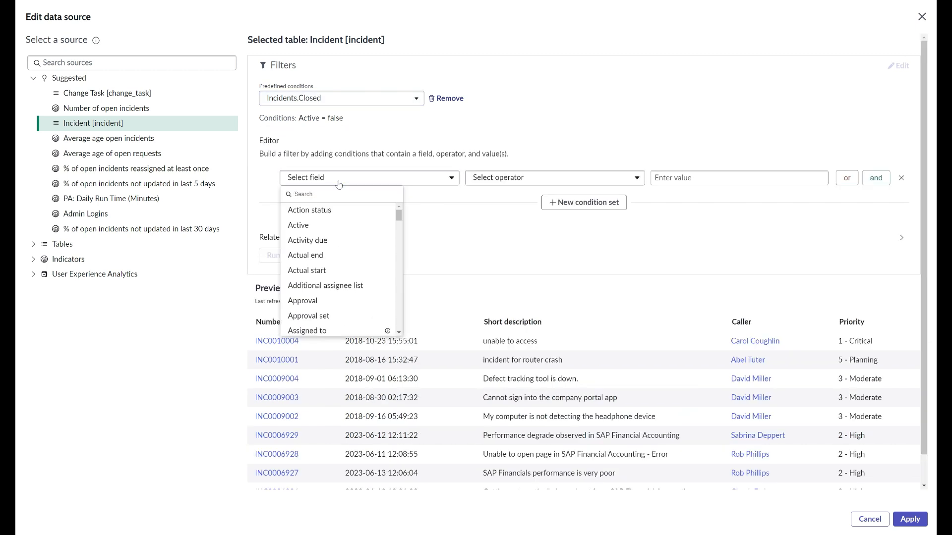
pyautogui.write('pri')
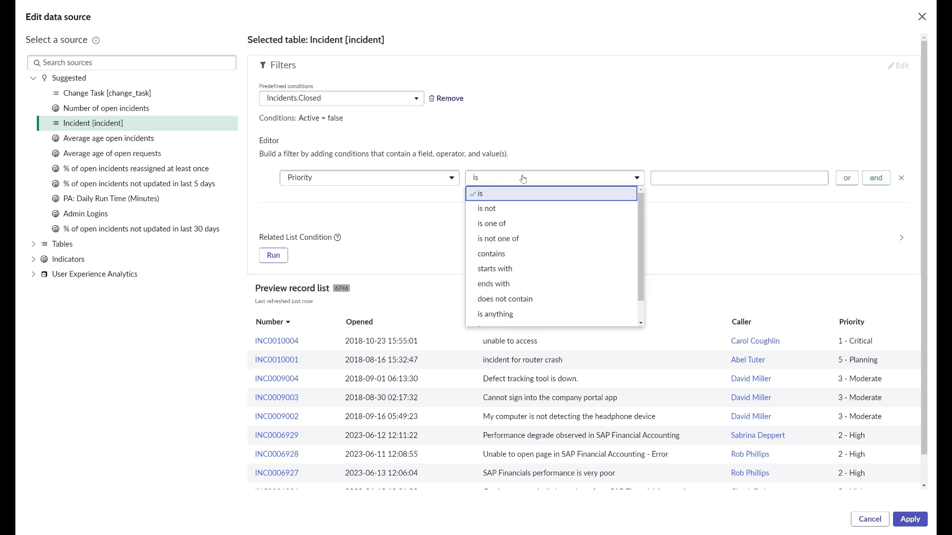
pyautogui.click(491, 223)
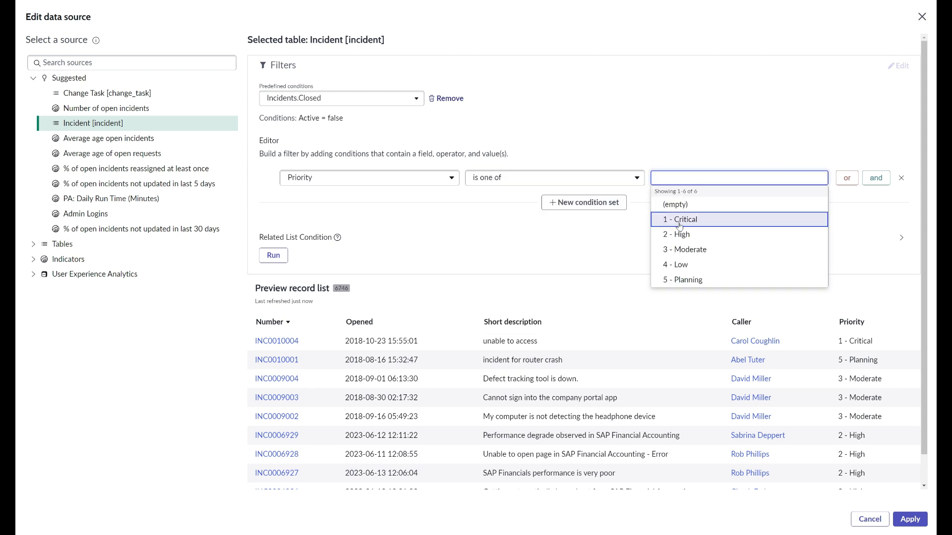
pyautogui.click(682, 219)
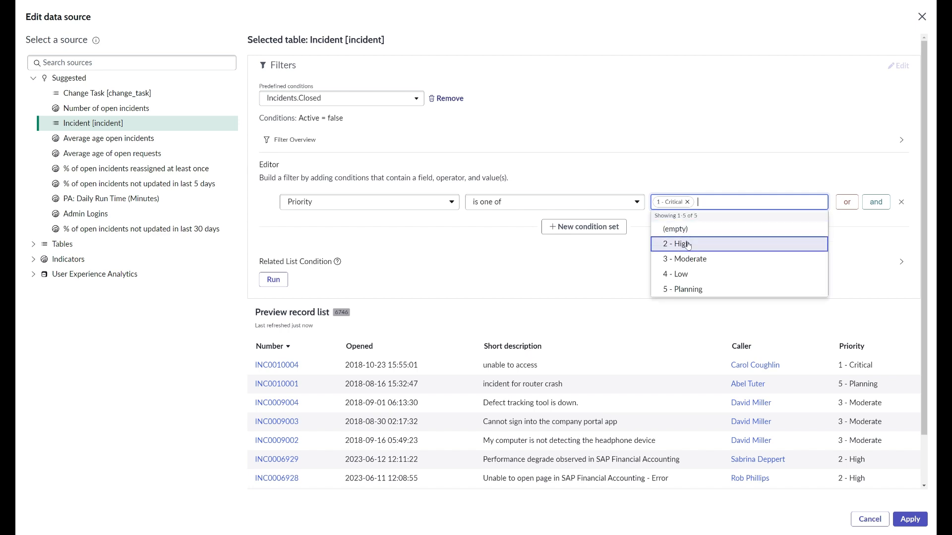
pyautogui.click(676, 244)
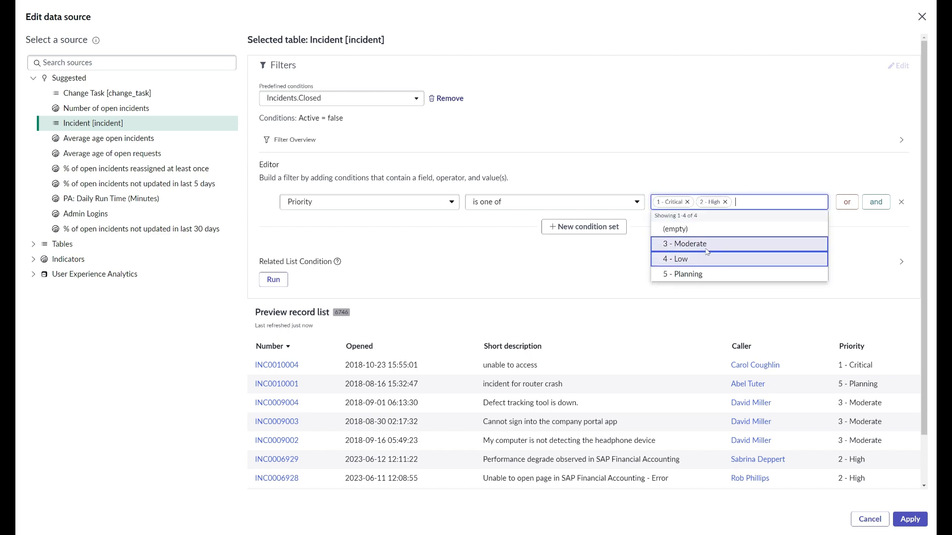
pyautogui.click(684, 244)
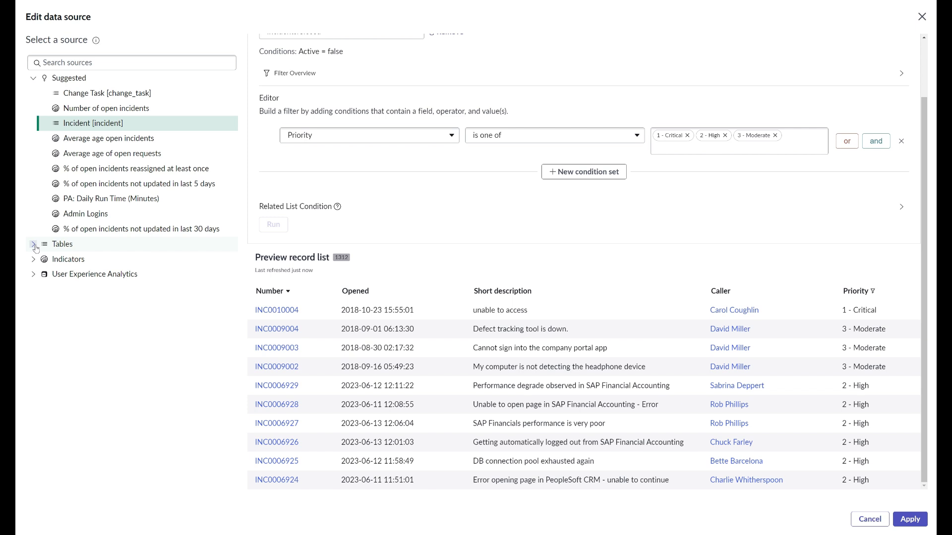
# Search the indicators for 'number of open' and select Number of open incidents, previewing 159
pyautogui.click(34, 259)
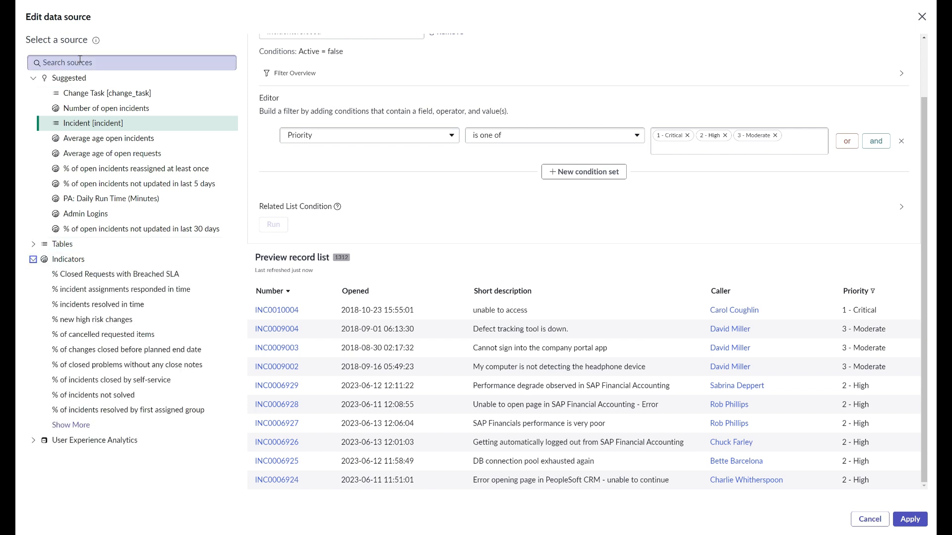
pyautogui.click(132, 62)
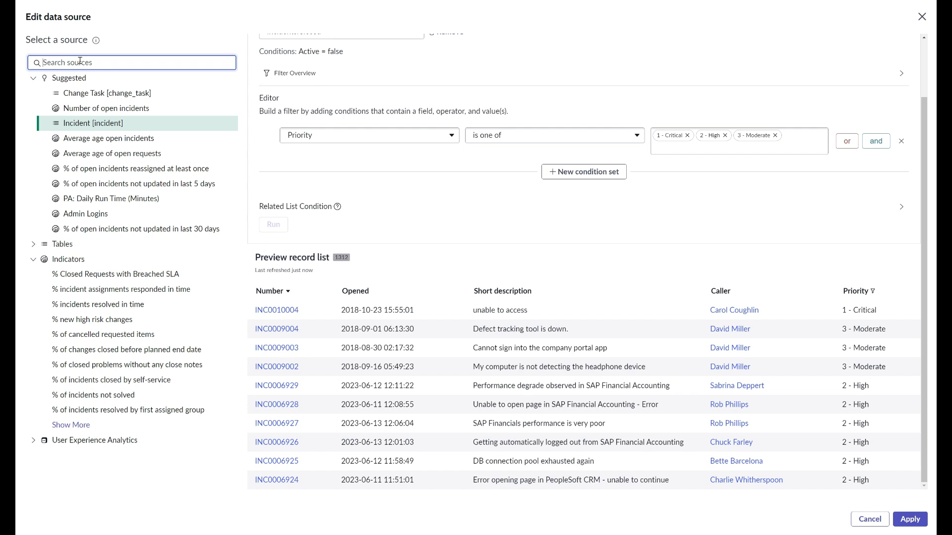
pyautogui.write('number of open')
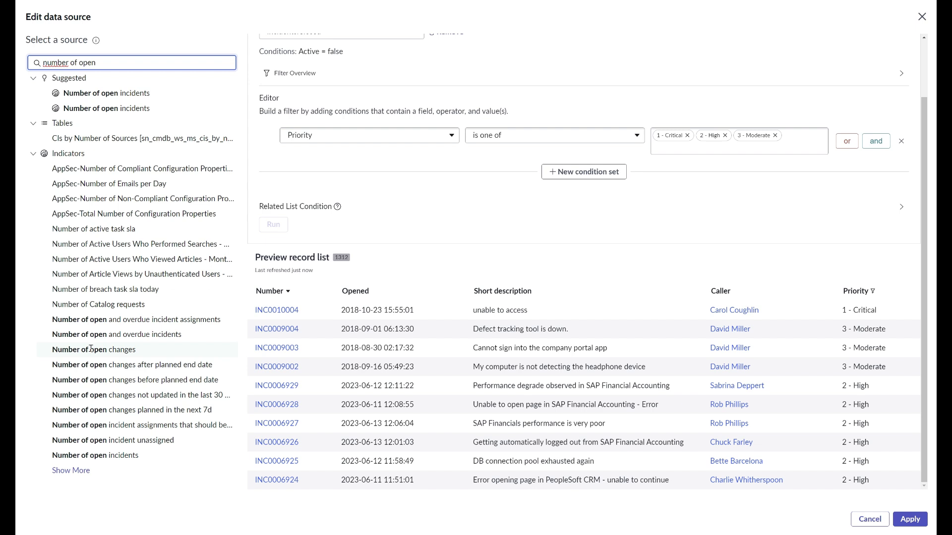
pyautogui.click(107, 93)
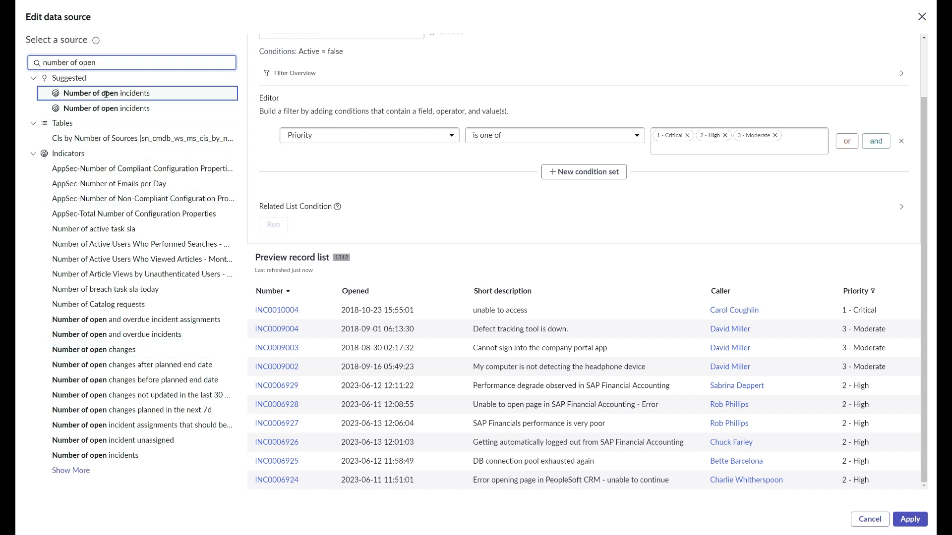
pyautogui.click(106, 108)
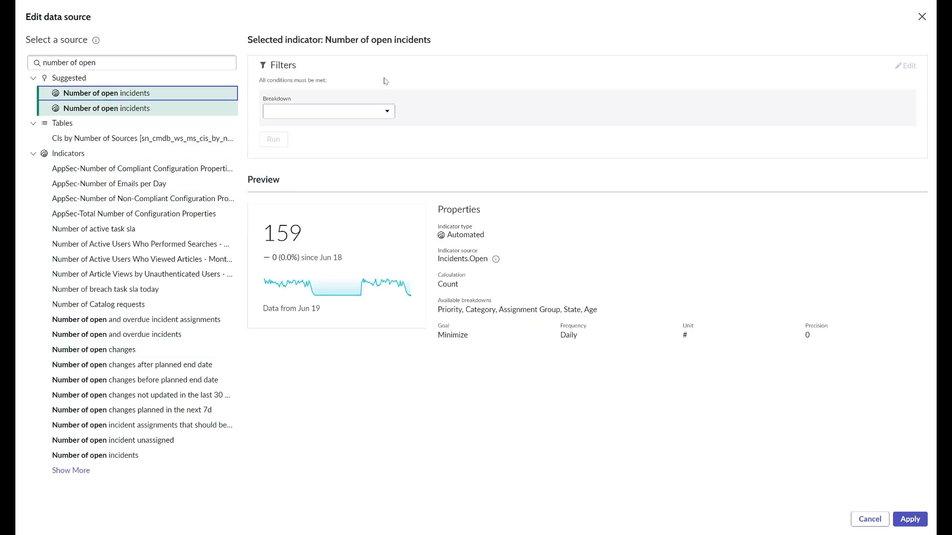
# Review the Breakdown options, then apply Number of open incidents as the single score's data
pyautogui.click(328, 111)
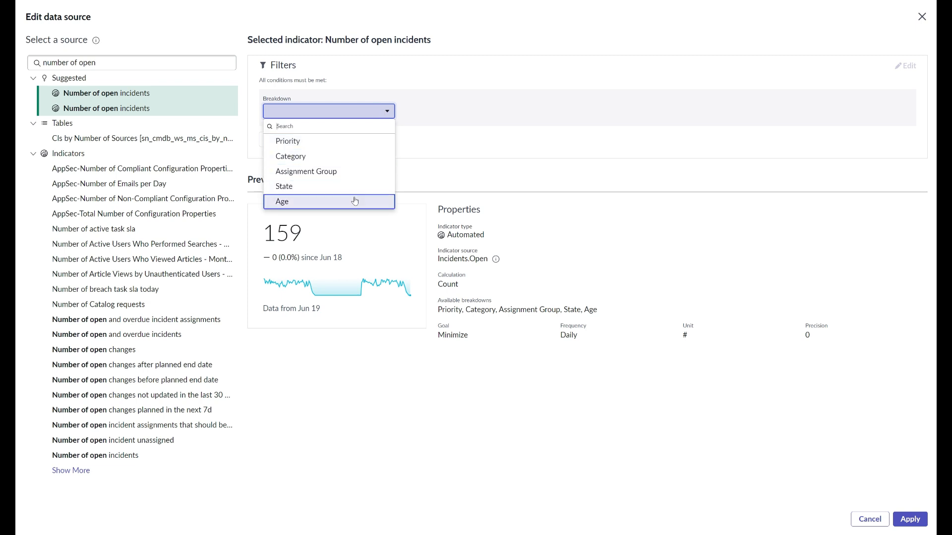
pyautogui.moveTo(287, 141)
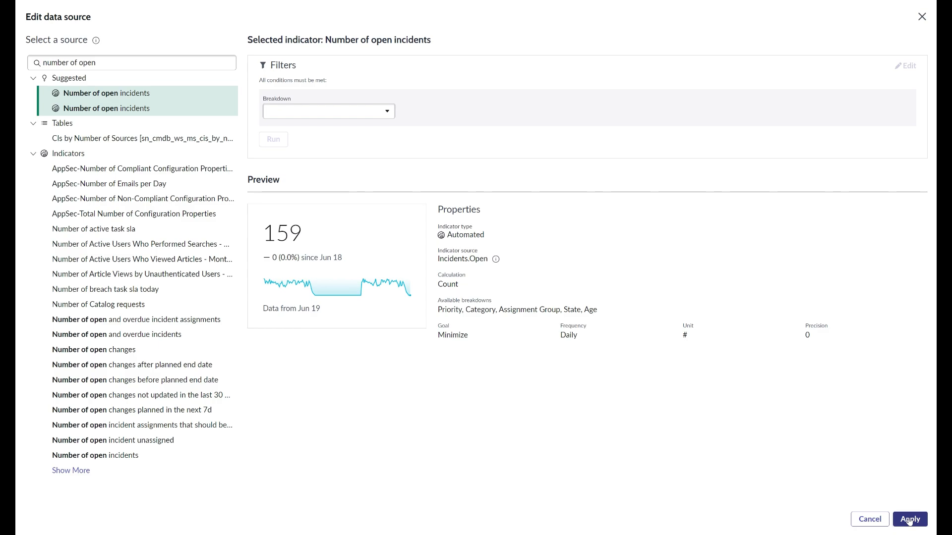
pyautogui.click(910, 519)
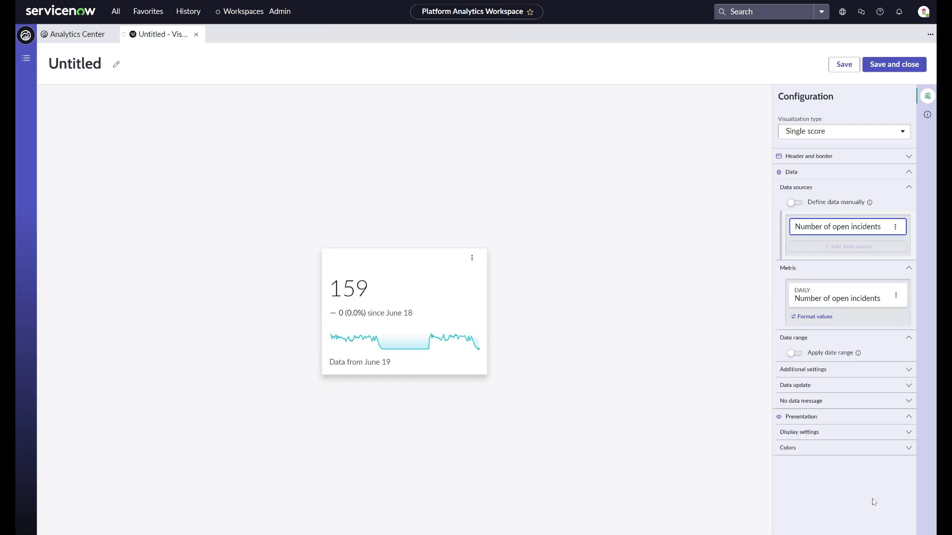
# Reveal the score's Additional settings and scroll to the Metric time aggregation choices
pyautogui.click(802, 368)
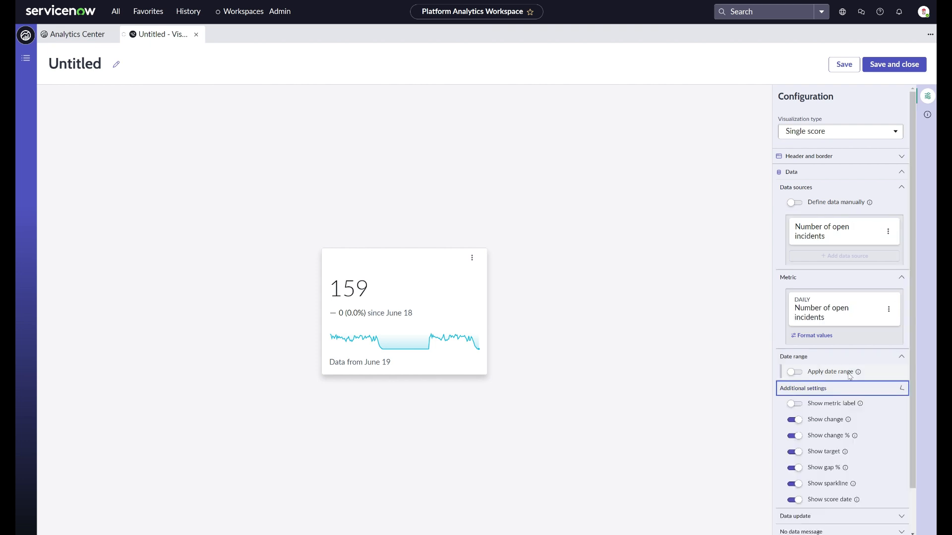
pyautogui.scroll(-3)
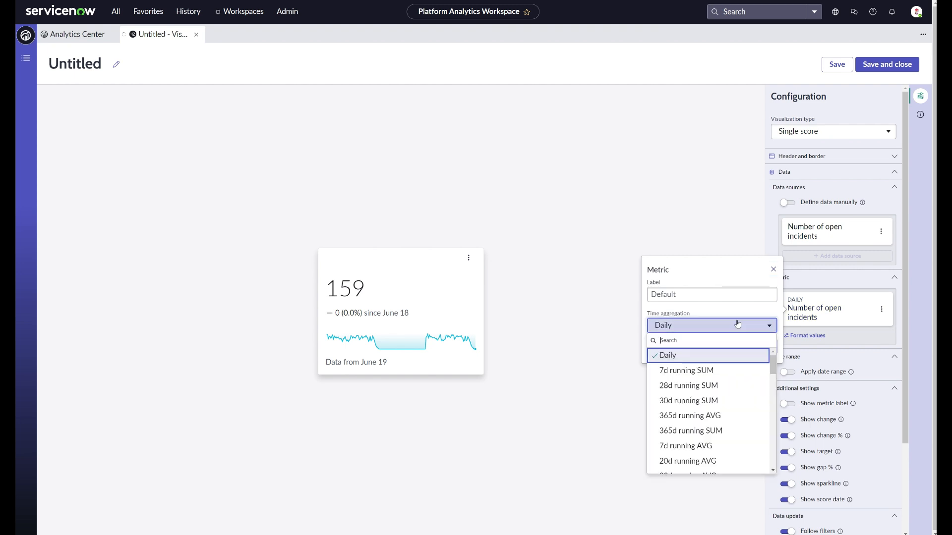
pyautogui.moveTo(685, 445)
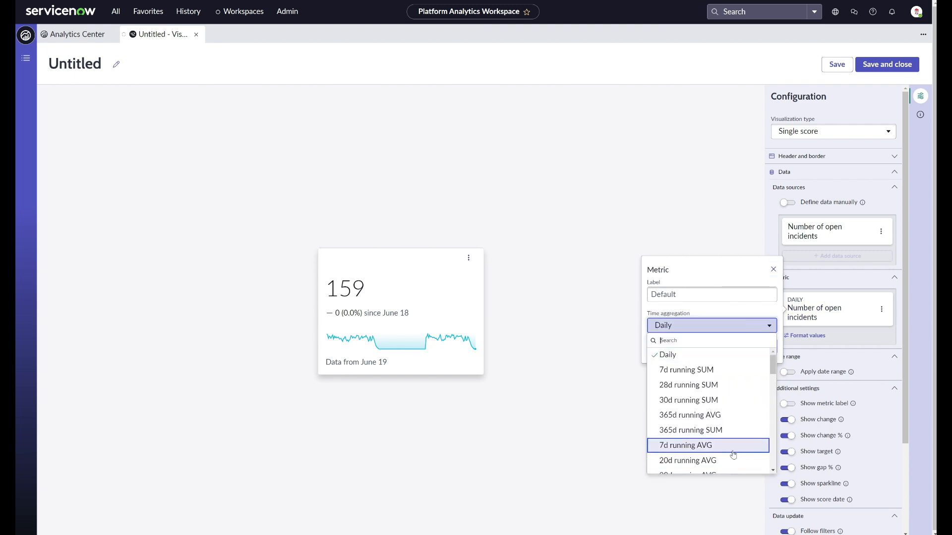